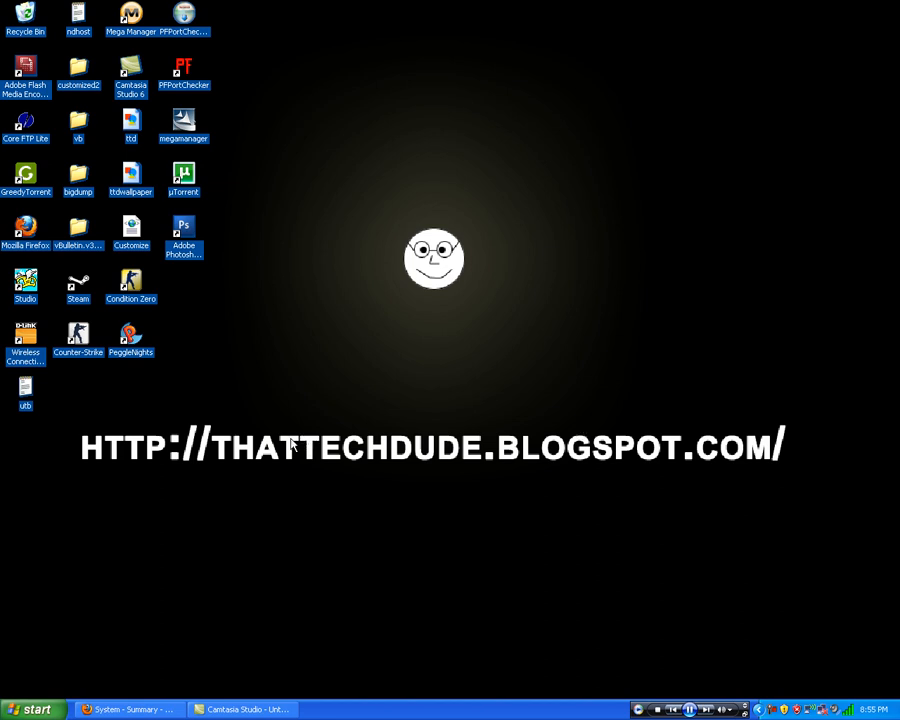
pyautogui.moveTo(160, 702)
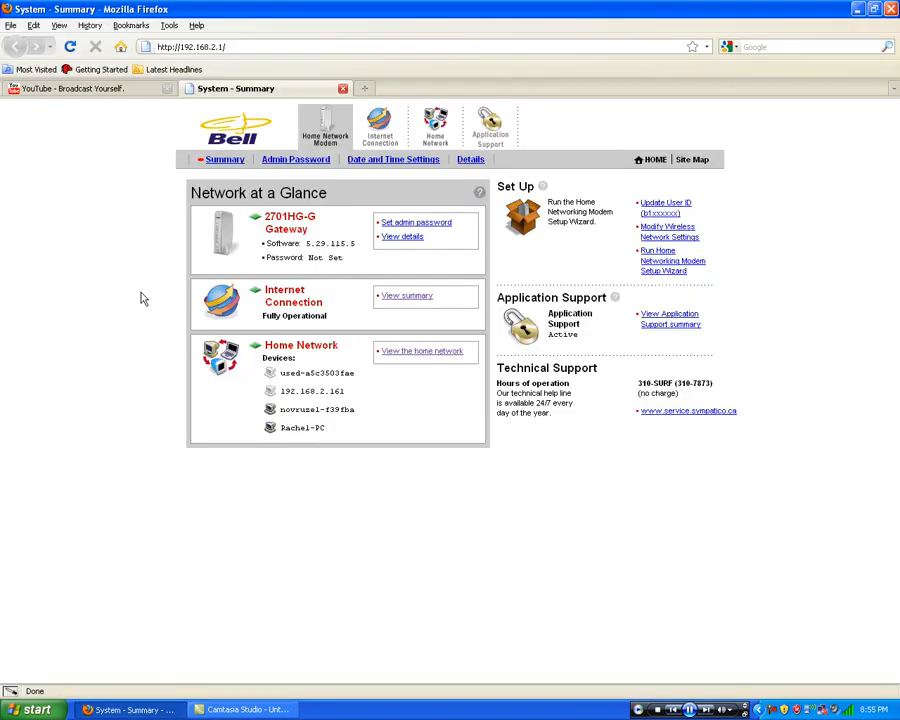
pyautogui.moveTo(72, 216)
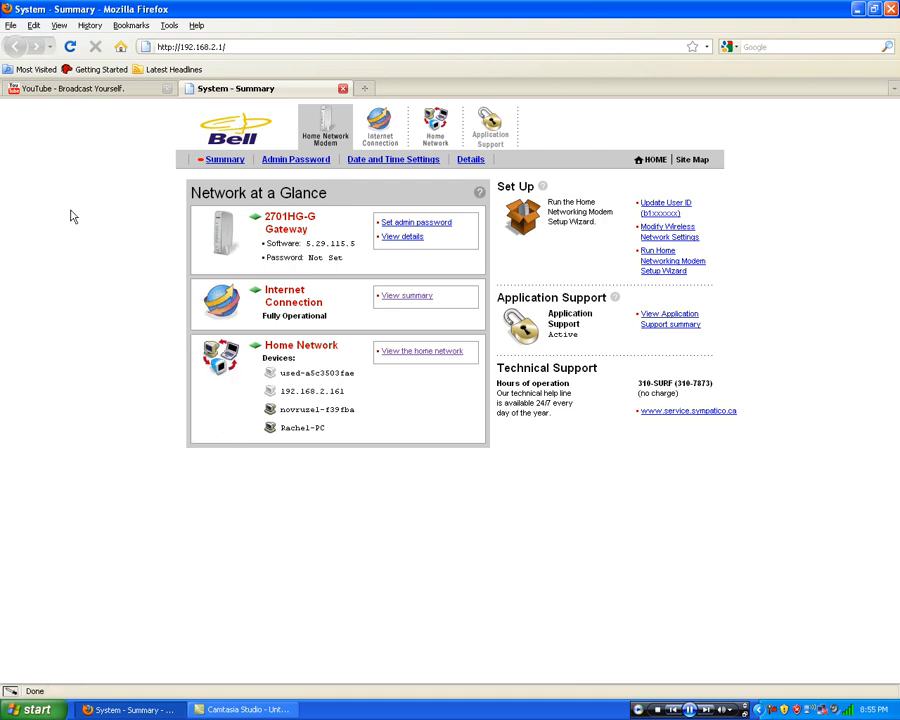
pyautogui.moveTo(140, 114)
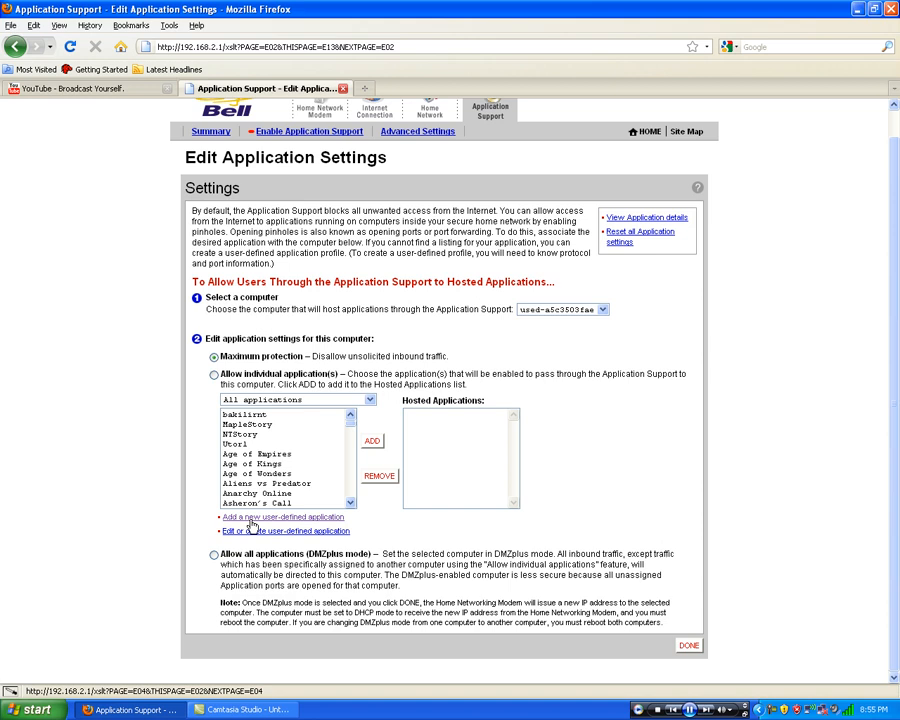
# Go to the Edit Application Settings page under Application Support.
pyautogui.click(284, 516)
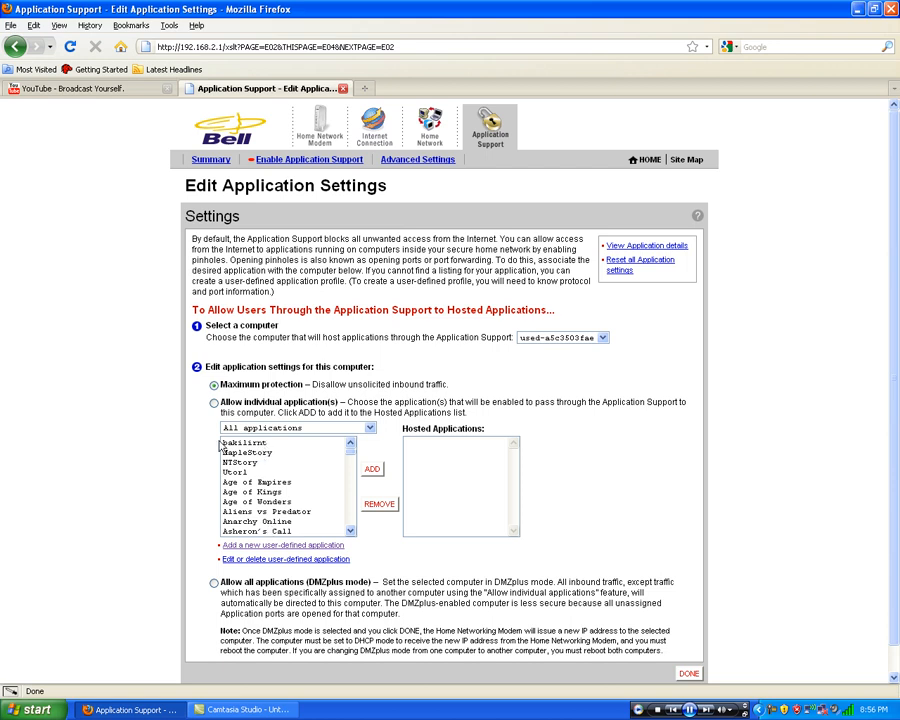
# Select the first entry in the All applications list of applications available to host.
pyautogui.click(244, 442)
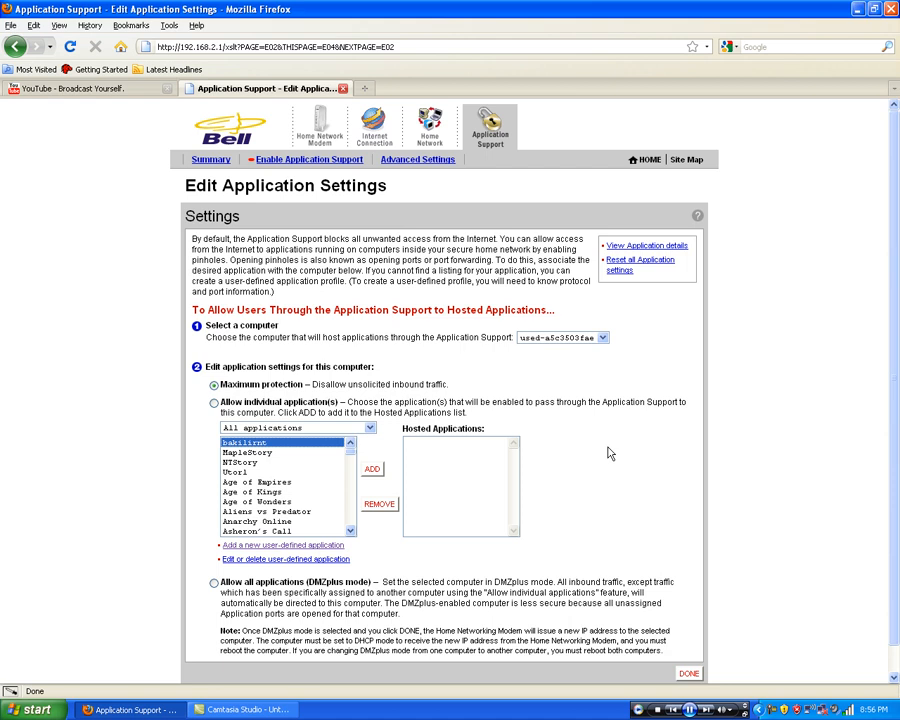